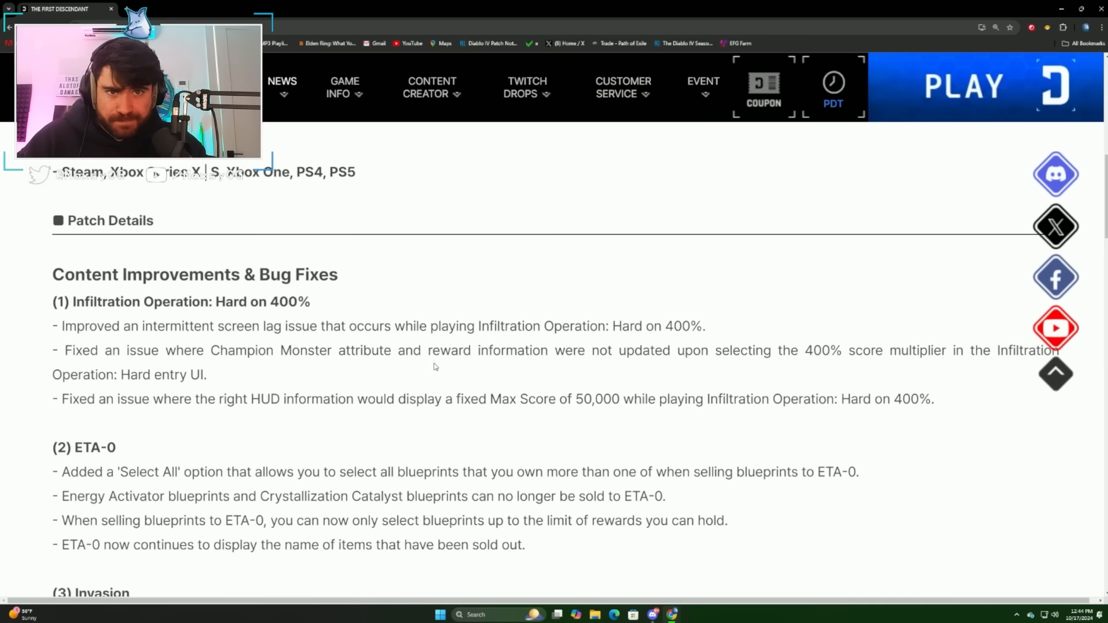
Highlight the ETA-0 bullet adding a 'Select All' option for selling blueprints.
drag(63, 350, 898, 399)
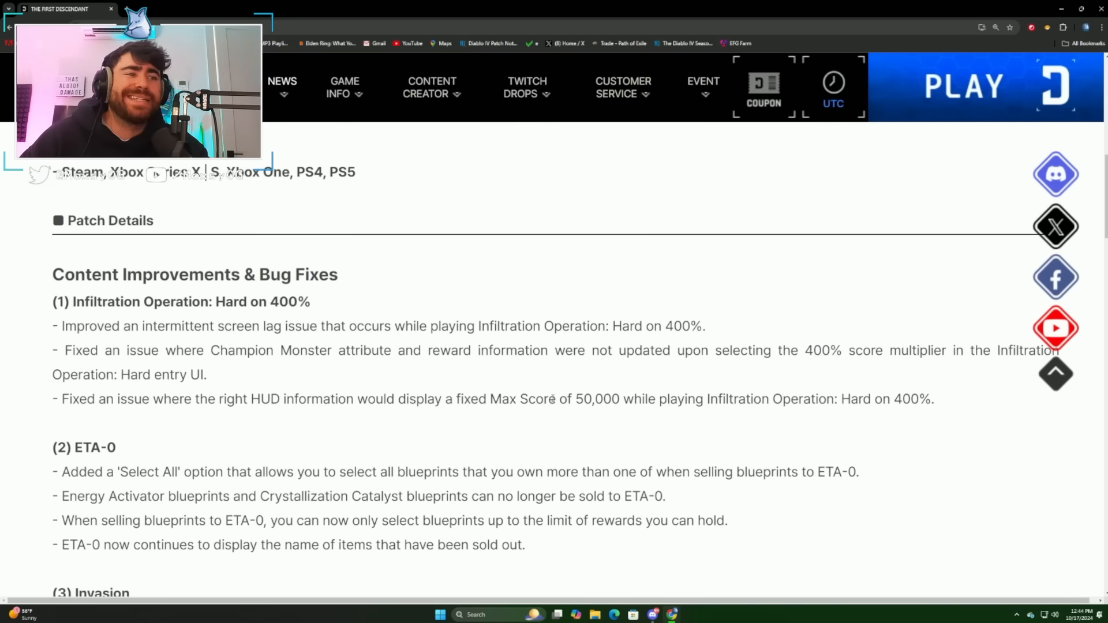
scroll(down, 3)
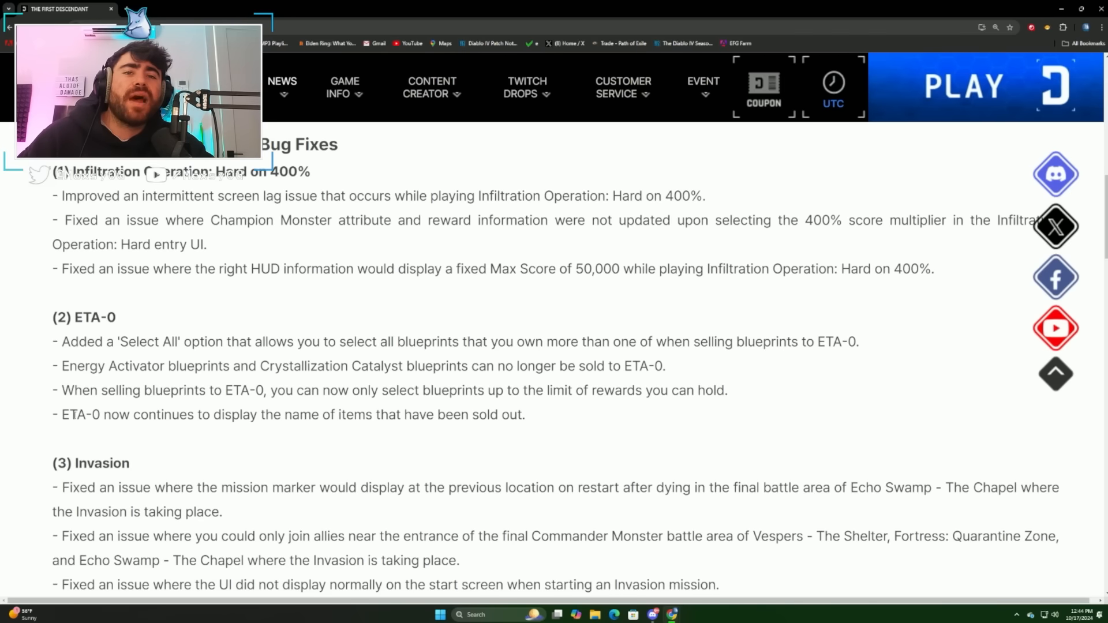
drag(72, 415, 388, 415)
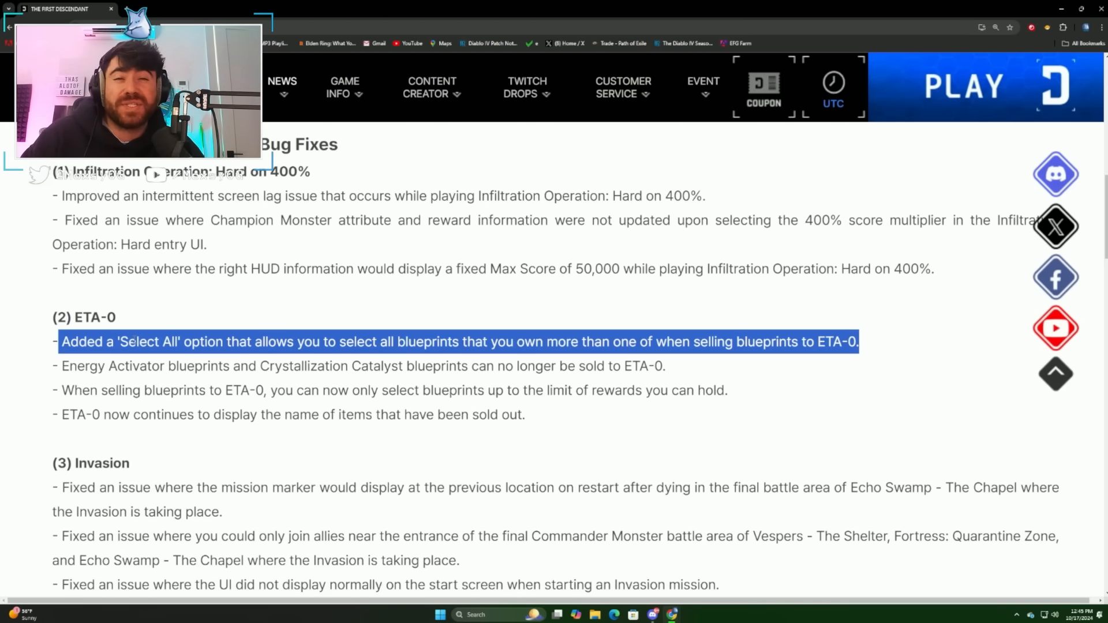
Highlight the Invasion fix about joining allies, then read on into the Descendants and UI/UX notes.
scroll(down, 3)
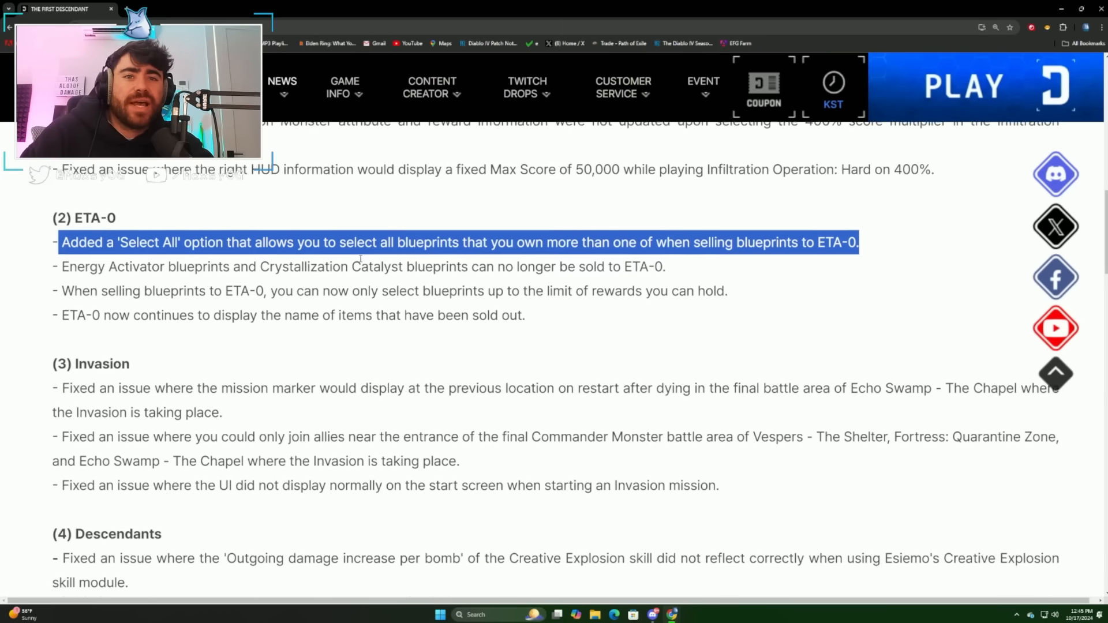
scroll(down, 3)
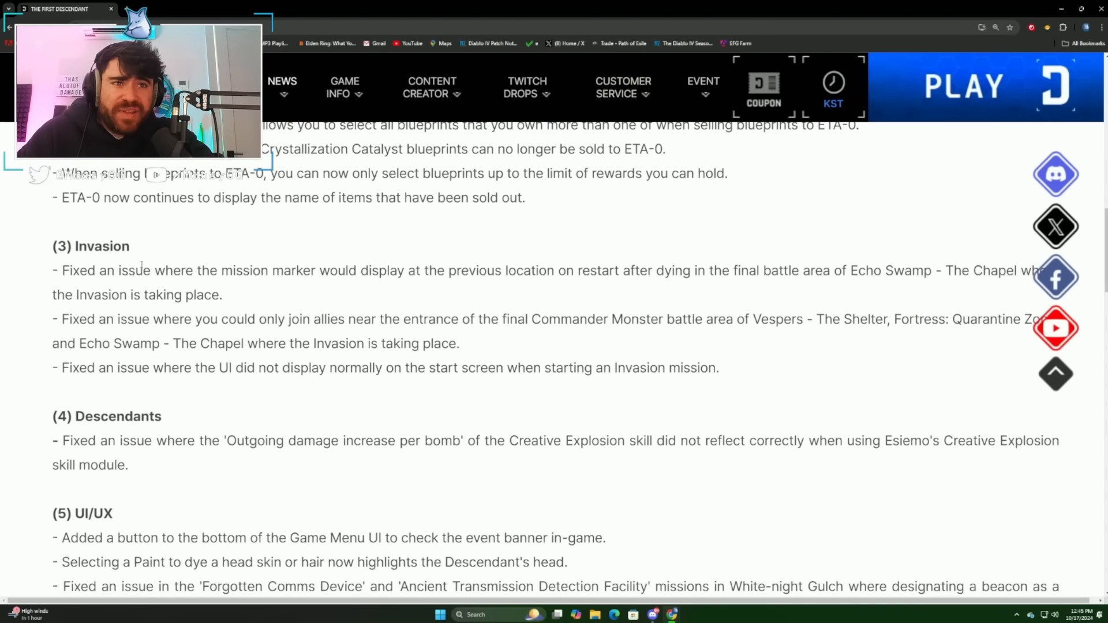
drag(63, 270, 718, 368)
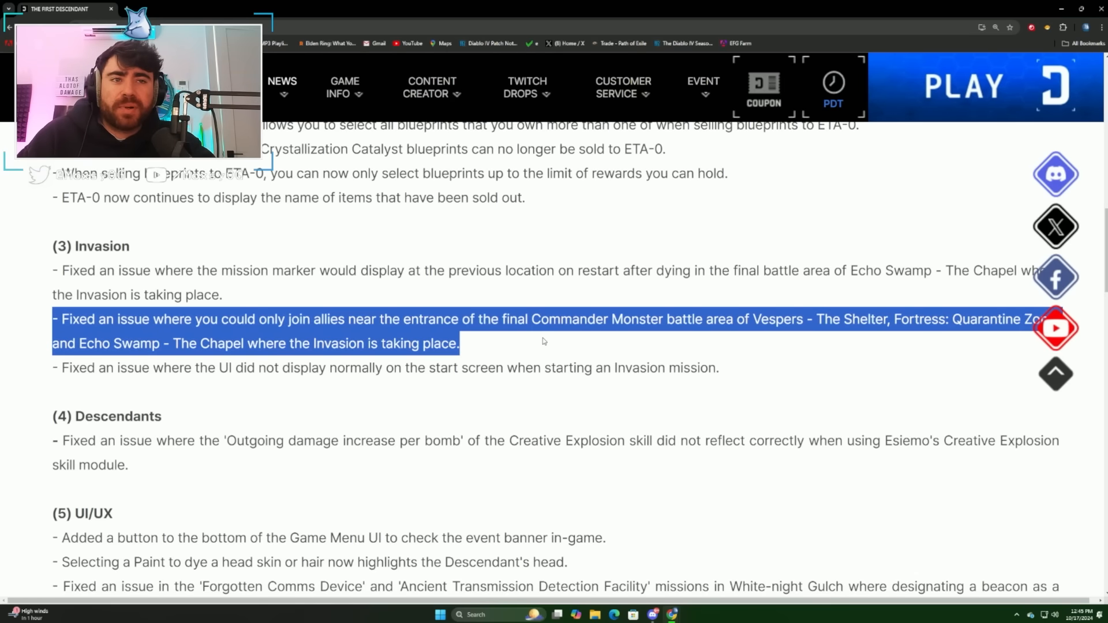
scroll(down, 3)
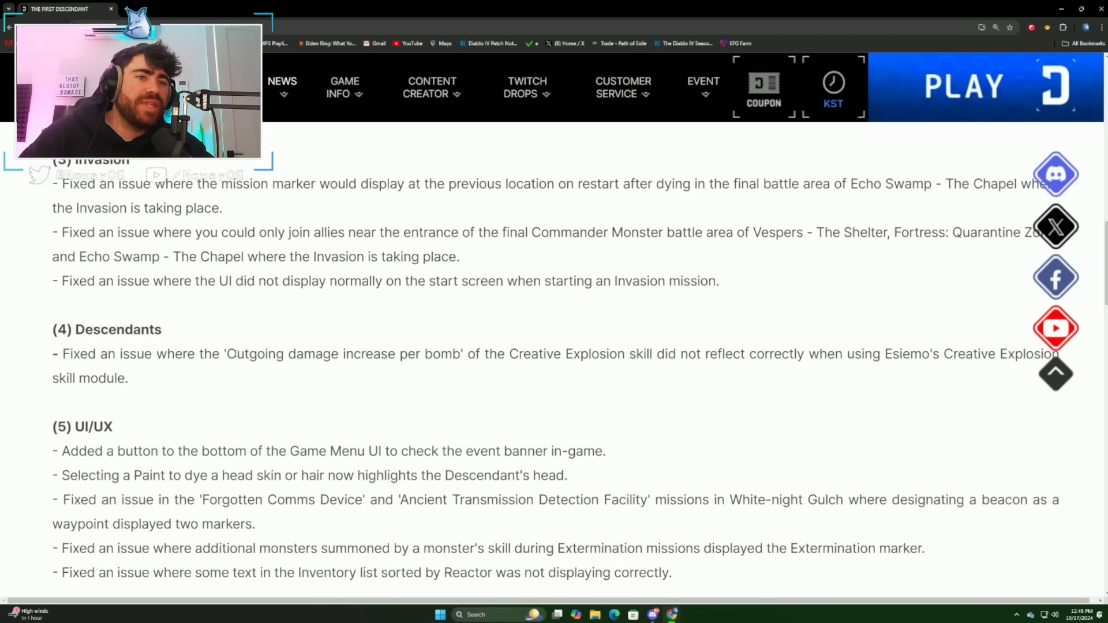
drag(236, 354, 463, 354)
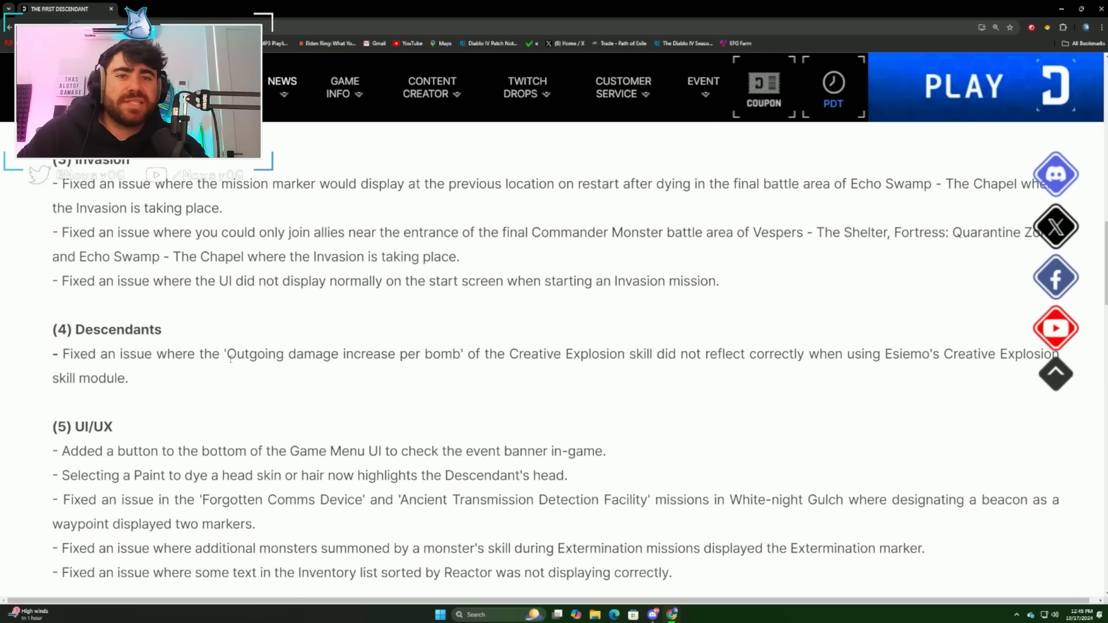
Highlight the first UI/UX bullet about the Game Menu event banner button.
scroll(down, 3)
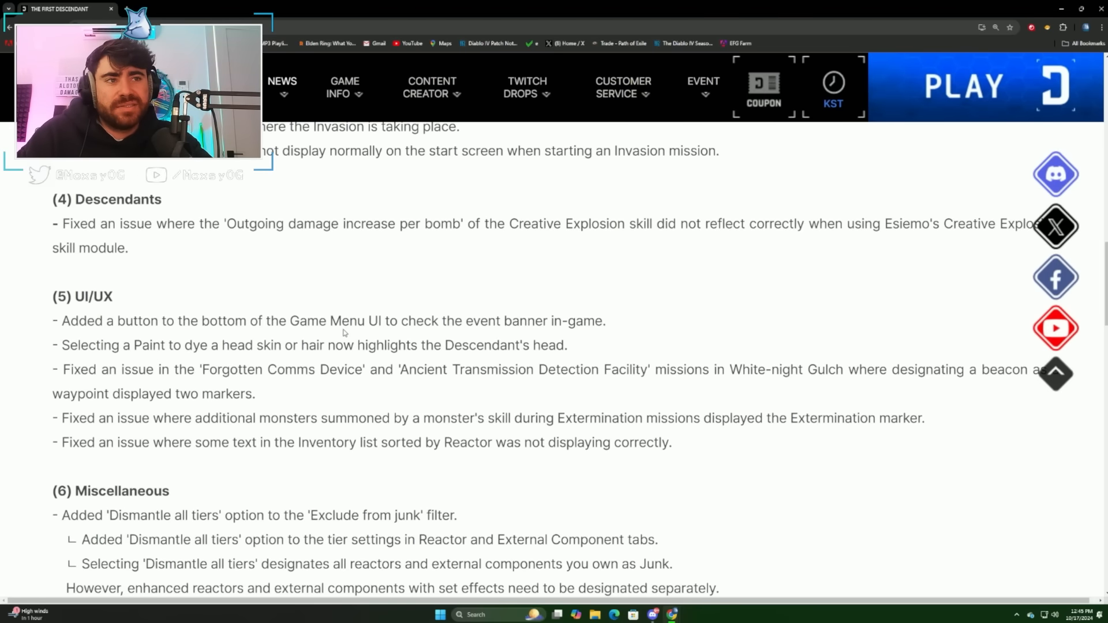
drag(118, 321, 583, 321)
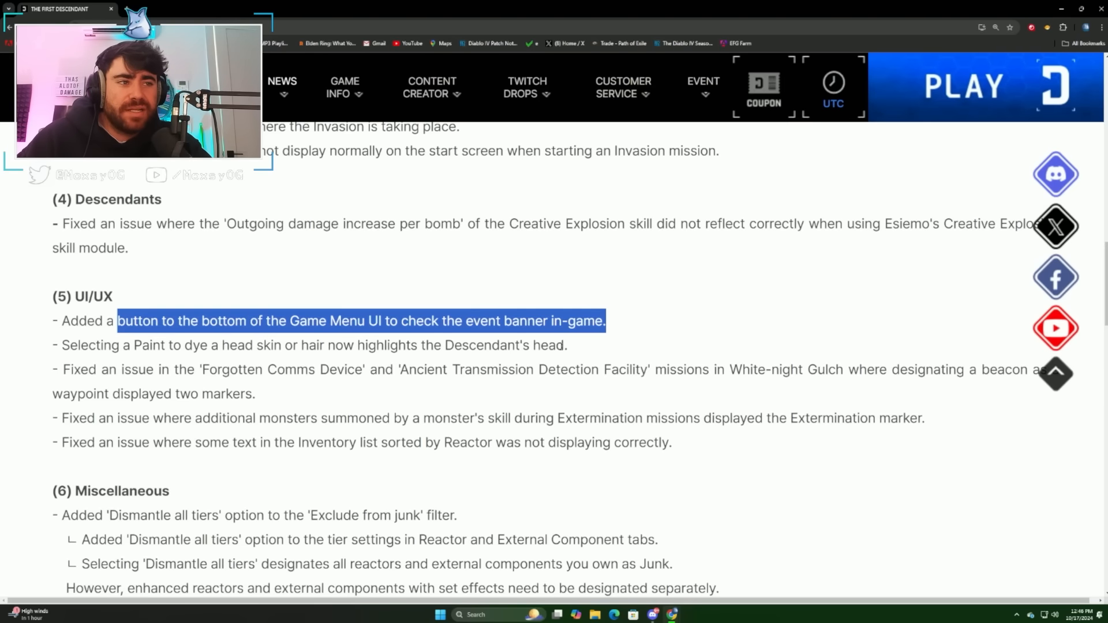
scroll(down, 3)
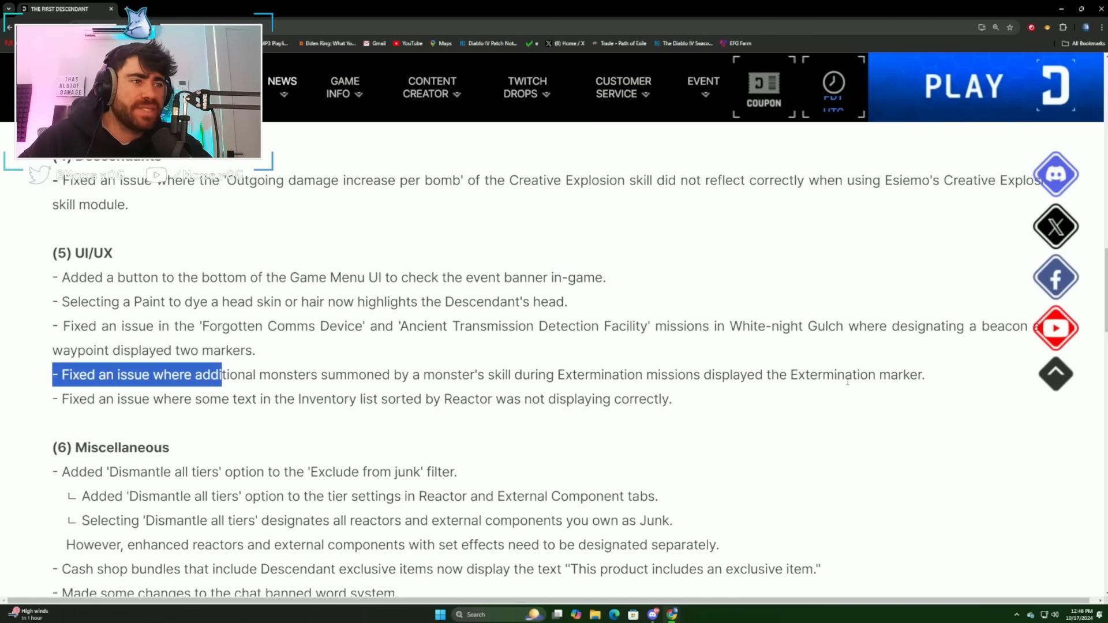
Highlight the 'Dismantle all tiers' option name and the enhanced reactors with set effects note.
scroll(down, 3)
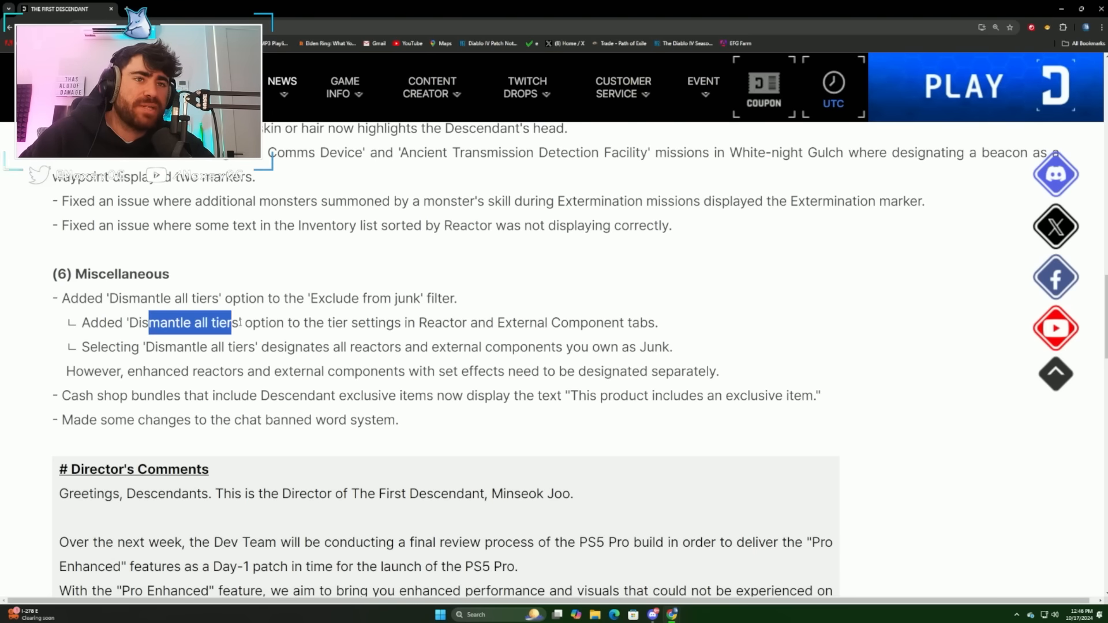
drag(230, 324, 656, 323)
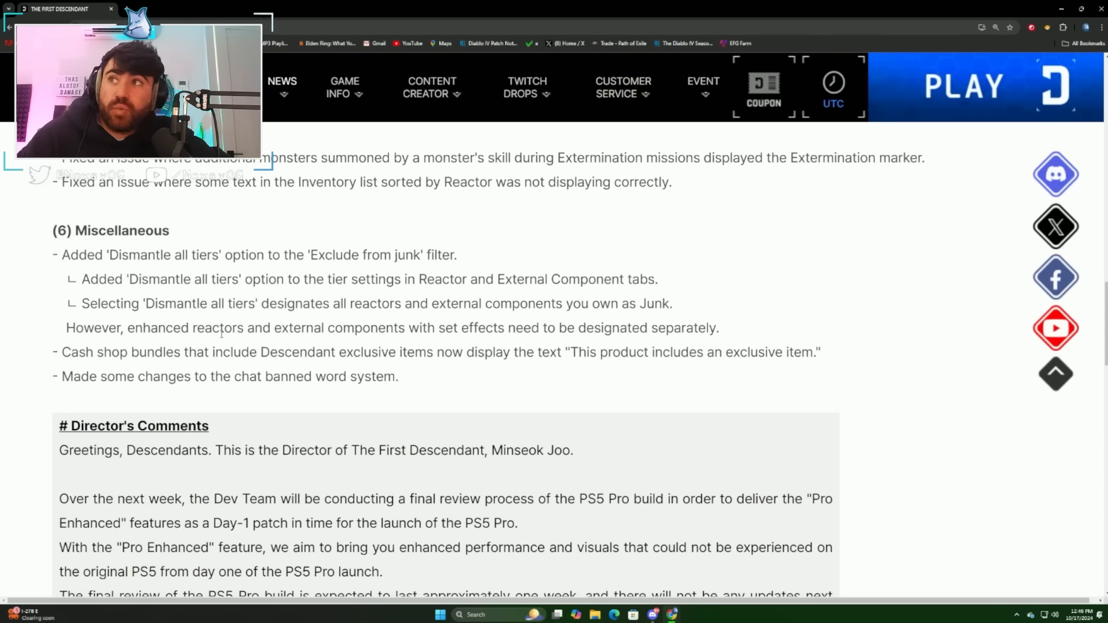
drag(114, 327, 160, 327)
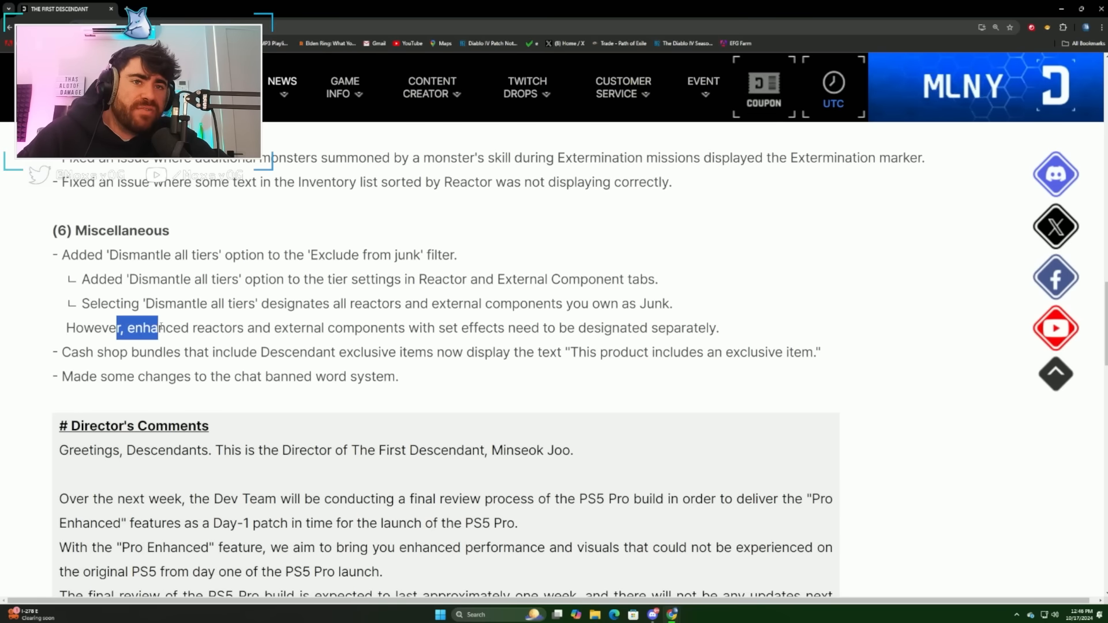
drag(157, 327, 494, 346)
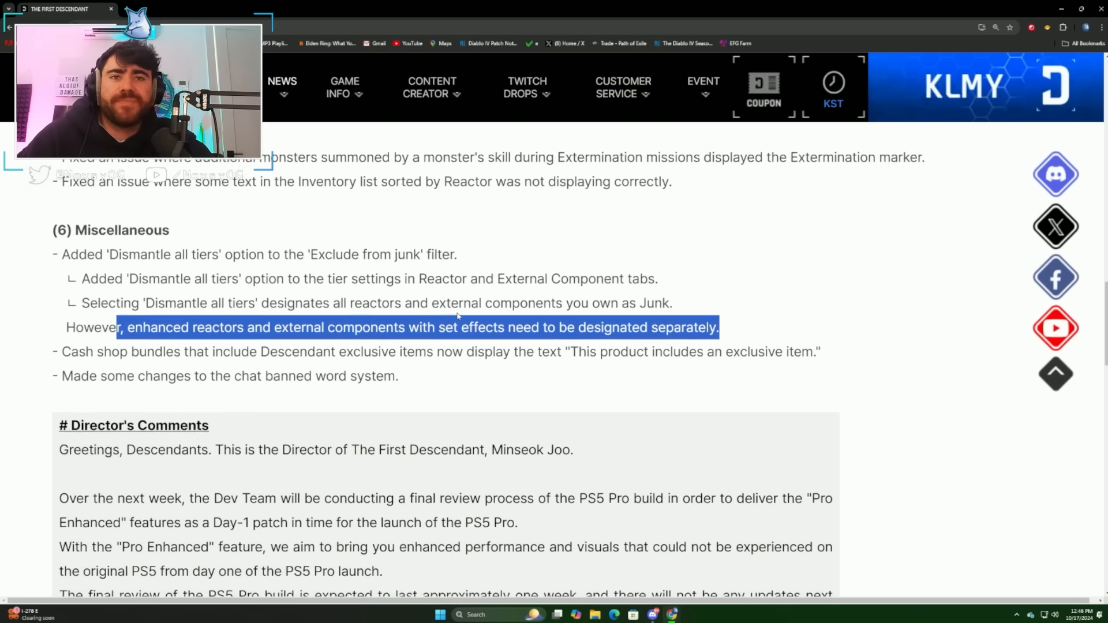
Highlight the cash shop bundles note and the chat banned word system change.
scroll(down, 3)
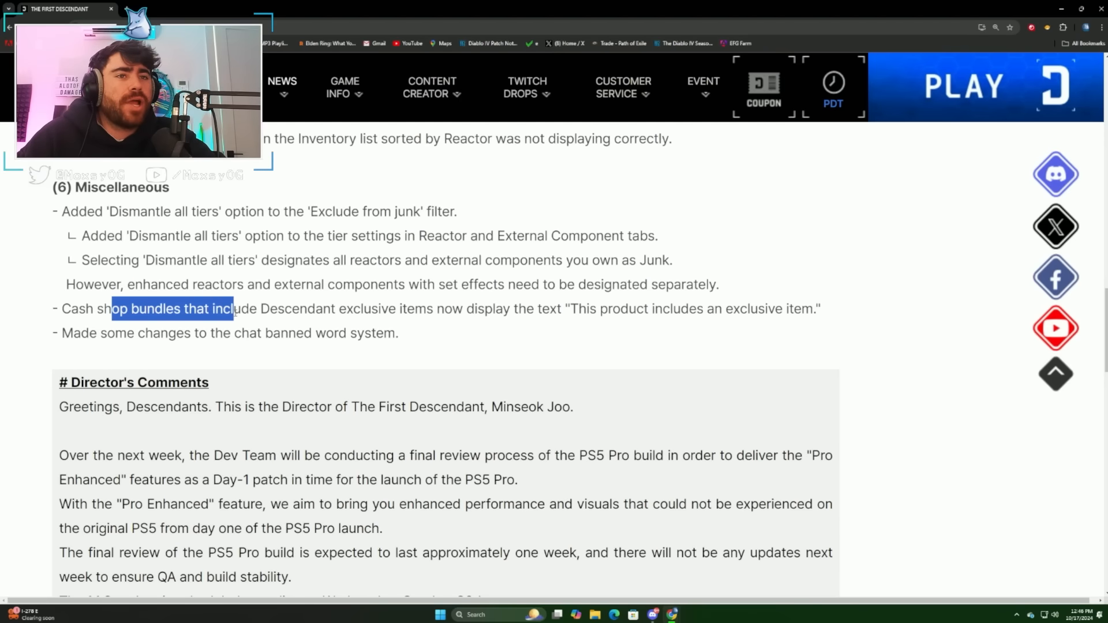
drag(230, 308, 443, 309)
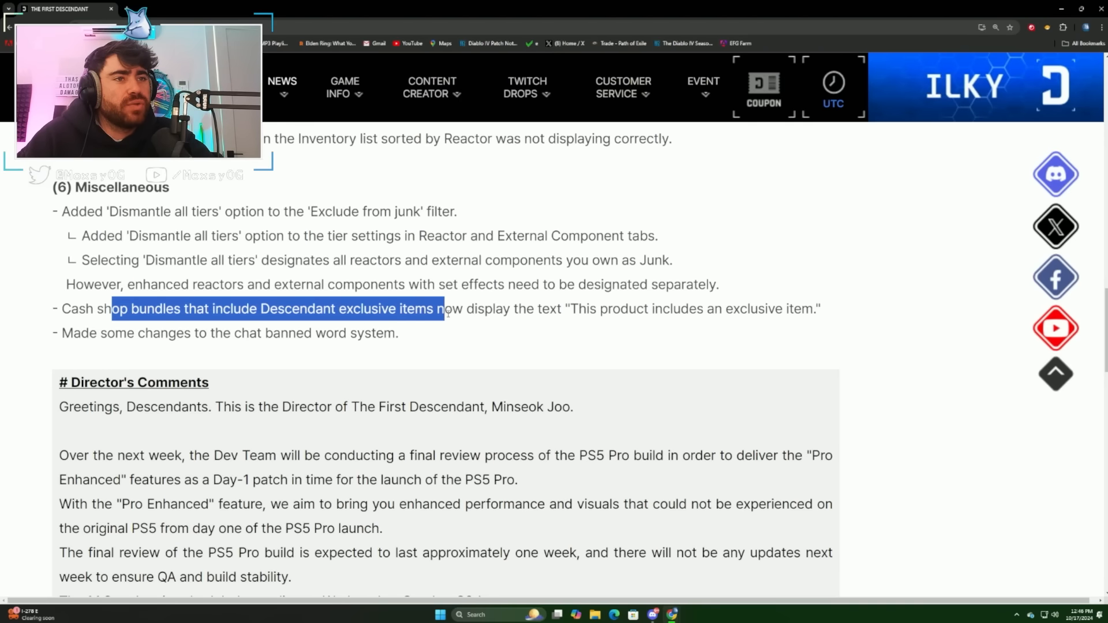
drag(441, 309, 721, 308)
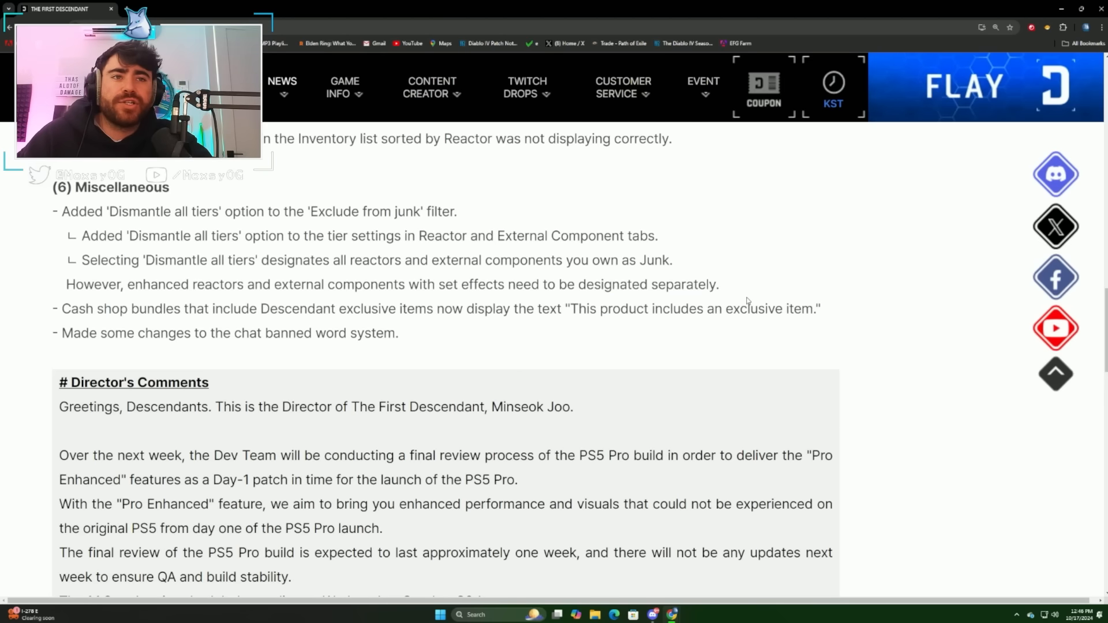
drag(127, 333, 397, 333)
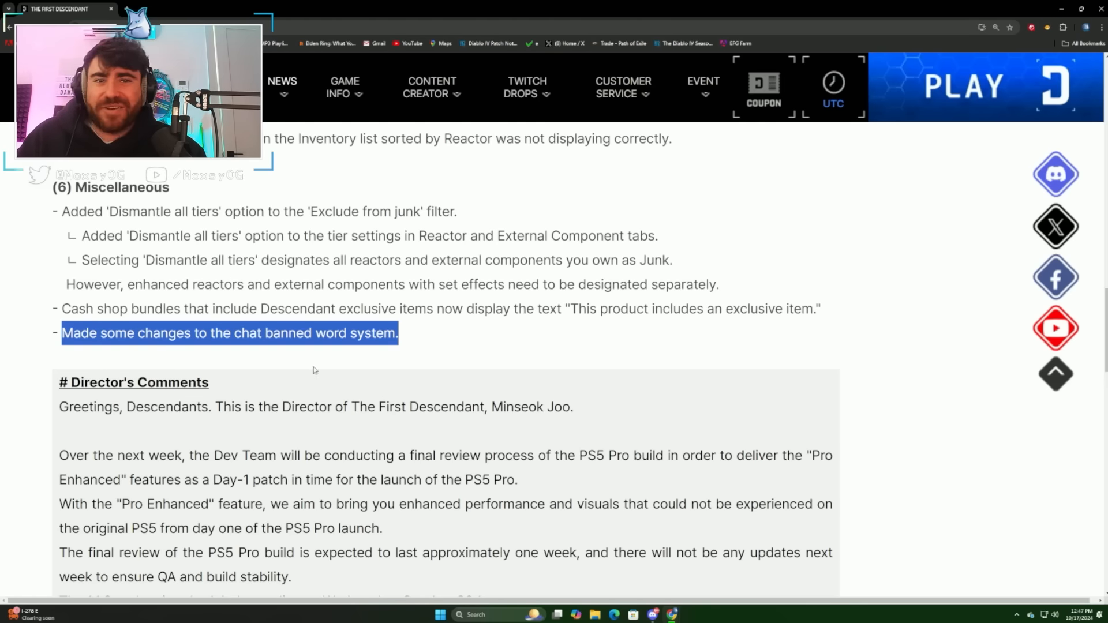
Scroll into the Director's Comments and highlight the phrase 'QA and build stability'.
scroll(down, 3)
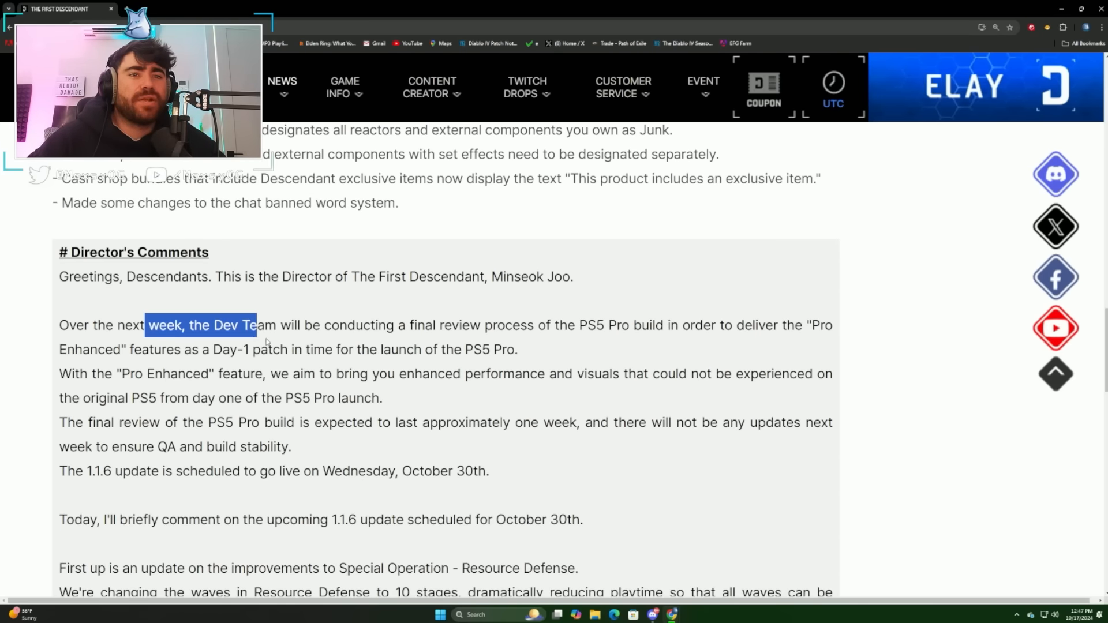
scroll(down, 3)
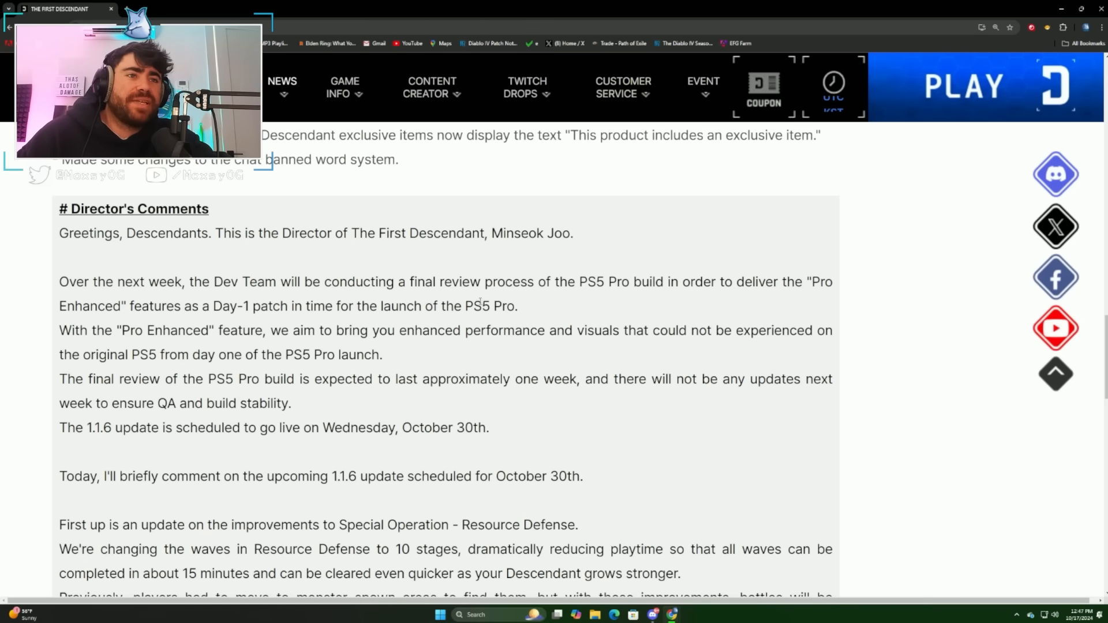
mouse_move(620, 317)
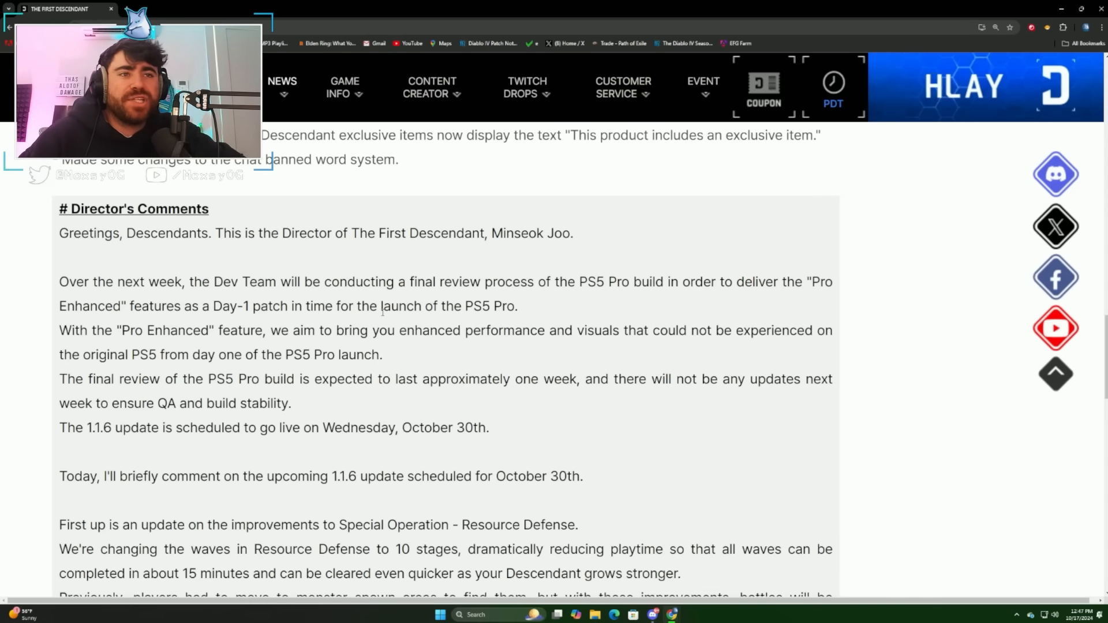
scroll(down, 3)
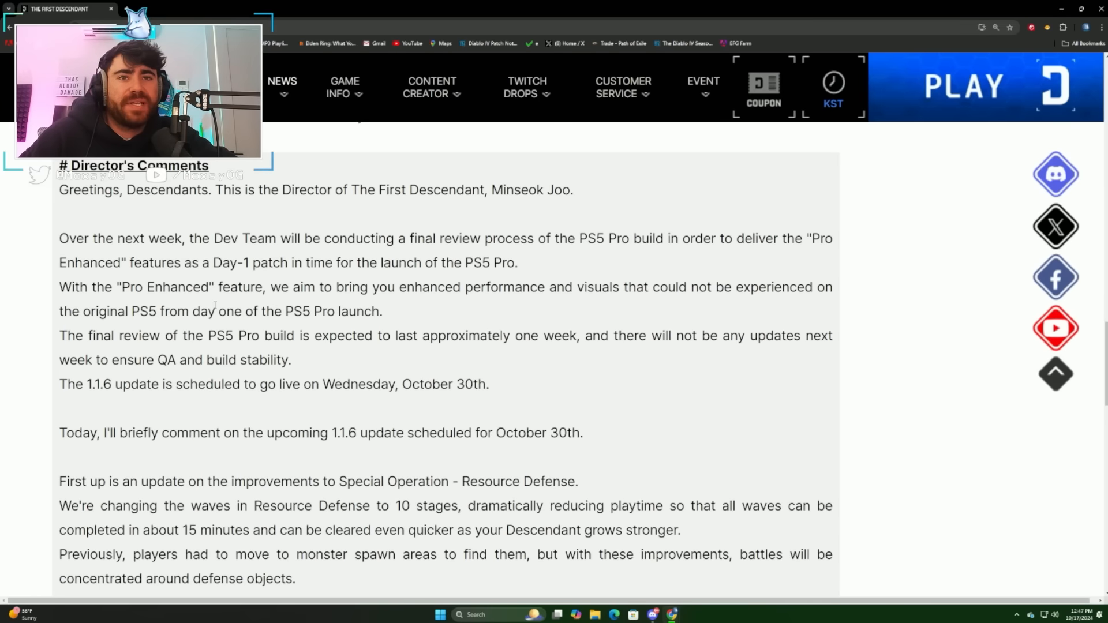
scroll(down, 3)
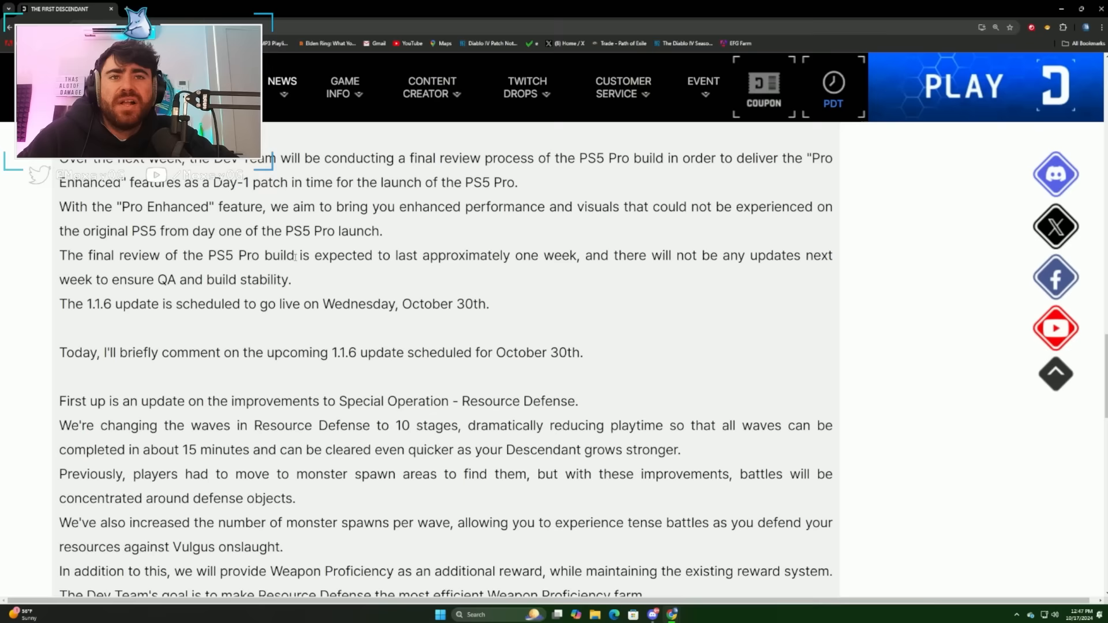
scroll(down, 3)
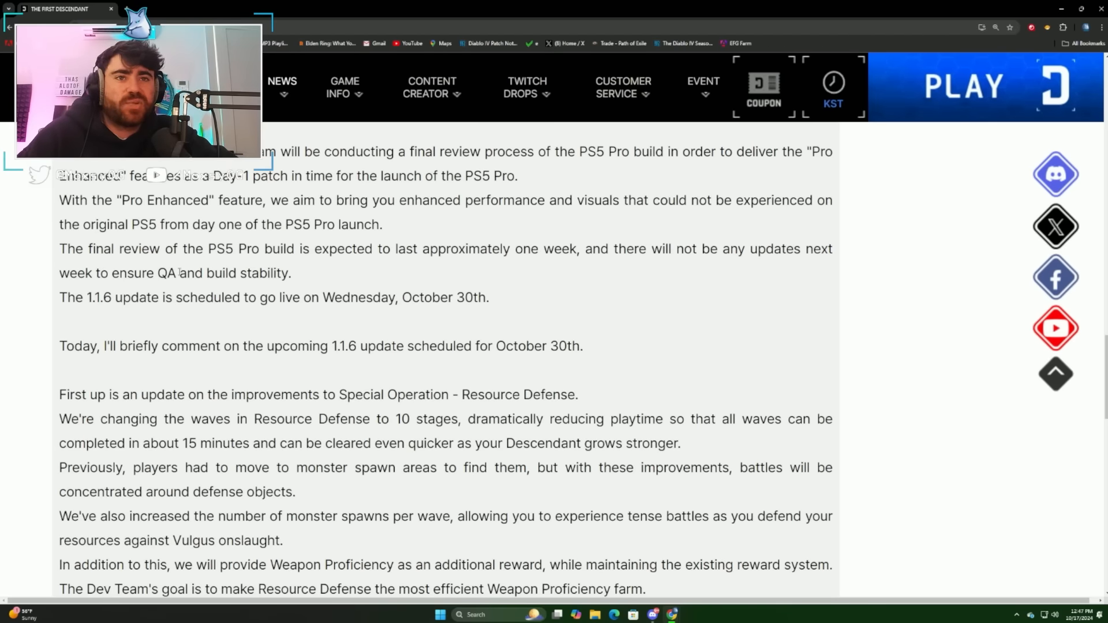
drag(157, 273, 291, 273)
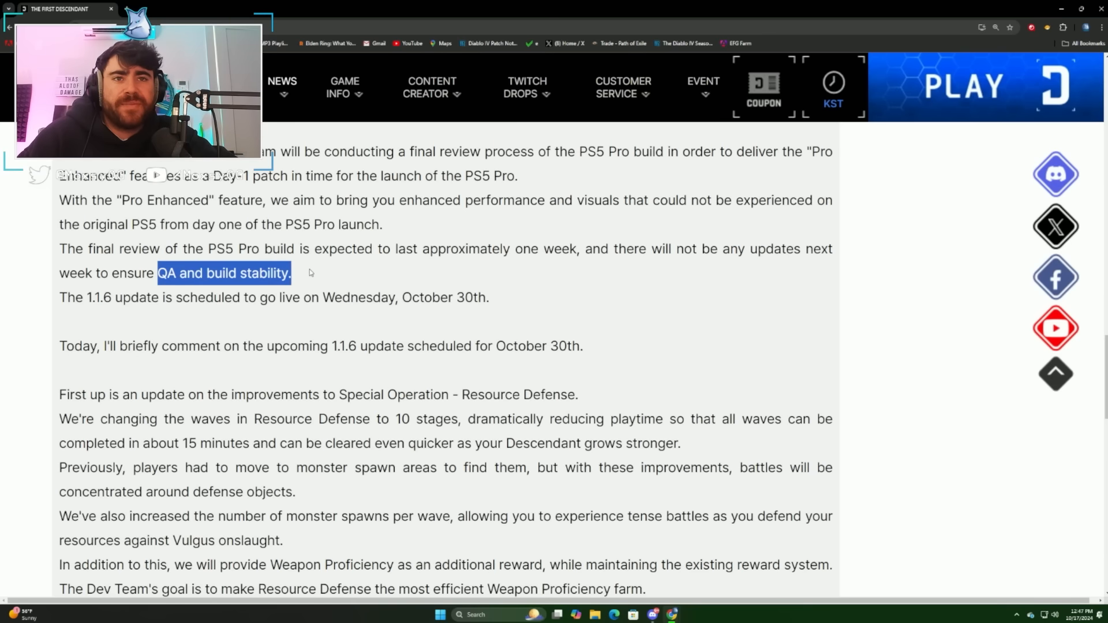
Highlight 'Descendant grows stronger', clear the selection, and scroll to Resource Defense.
scroll(down, 3)
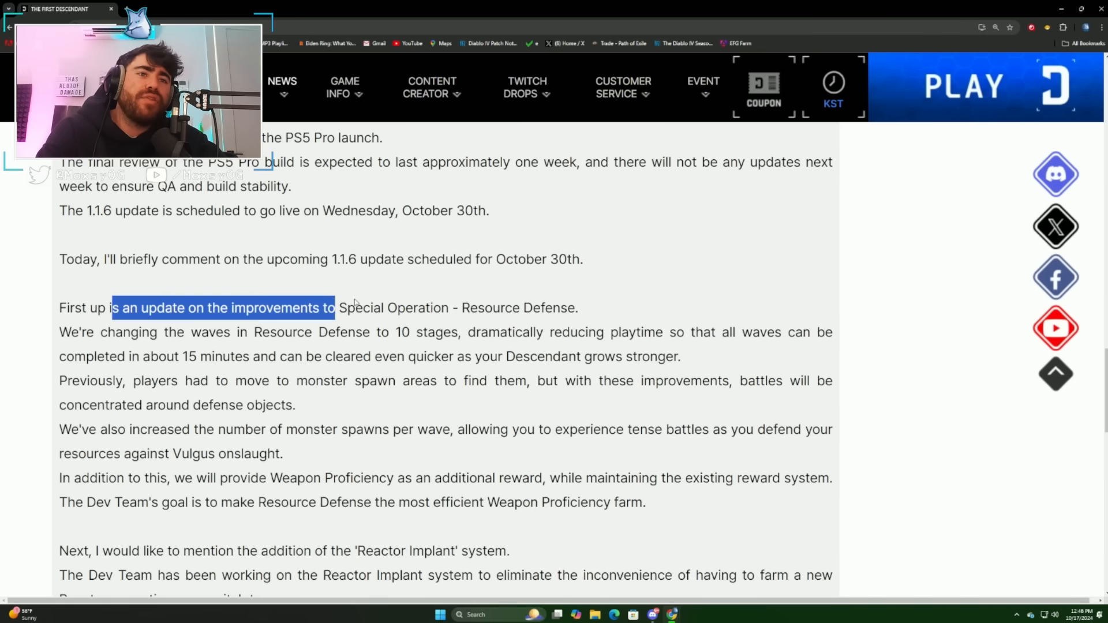
drag(336, 307, 578, 308)
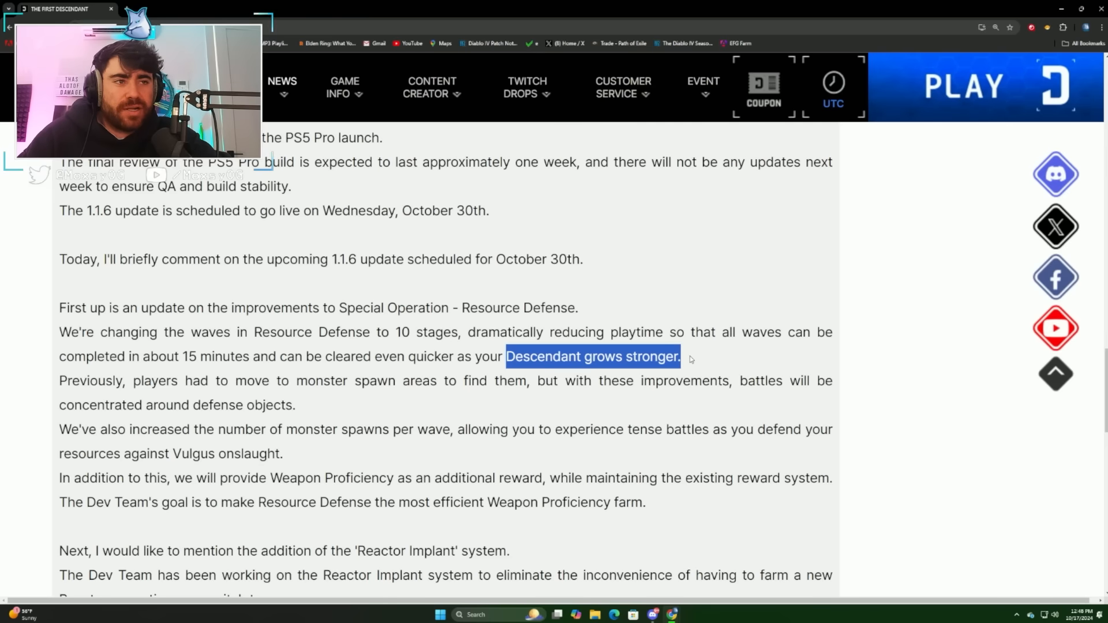
click(696, 359)
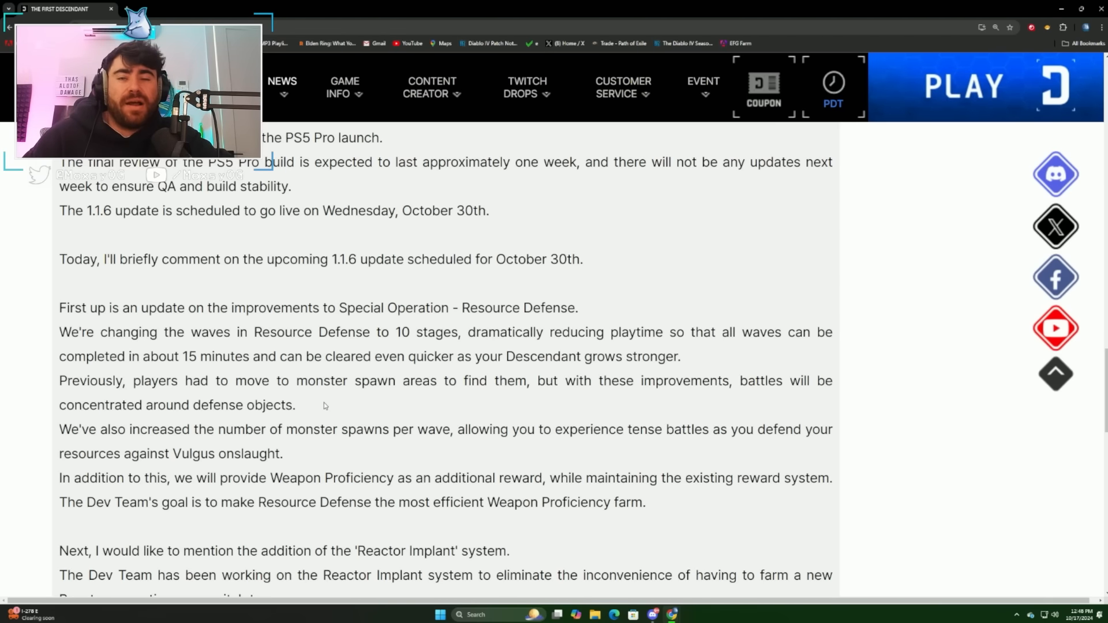
scroll(down, 3)
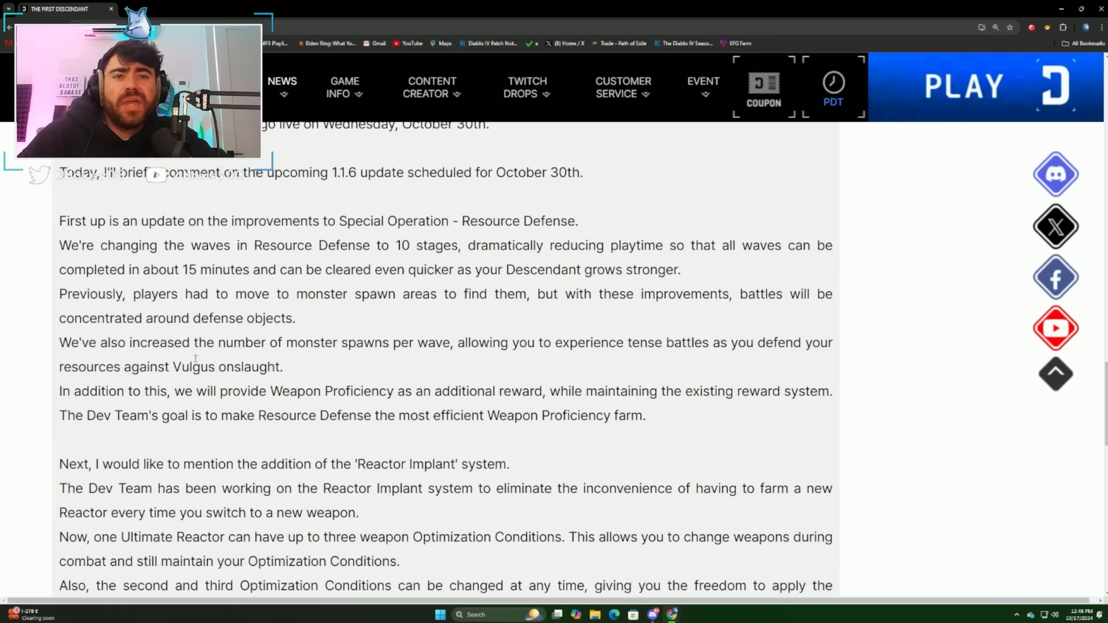
Highlight 'Weapon Proficiency as an additional reward' and the Resource Defense farm sentence.
drag(218, 343, 400, 343)
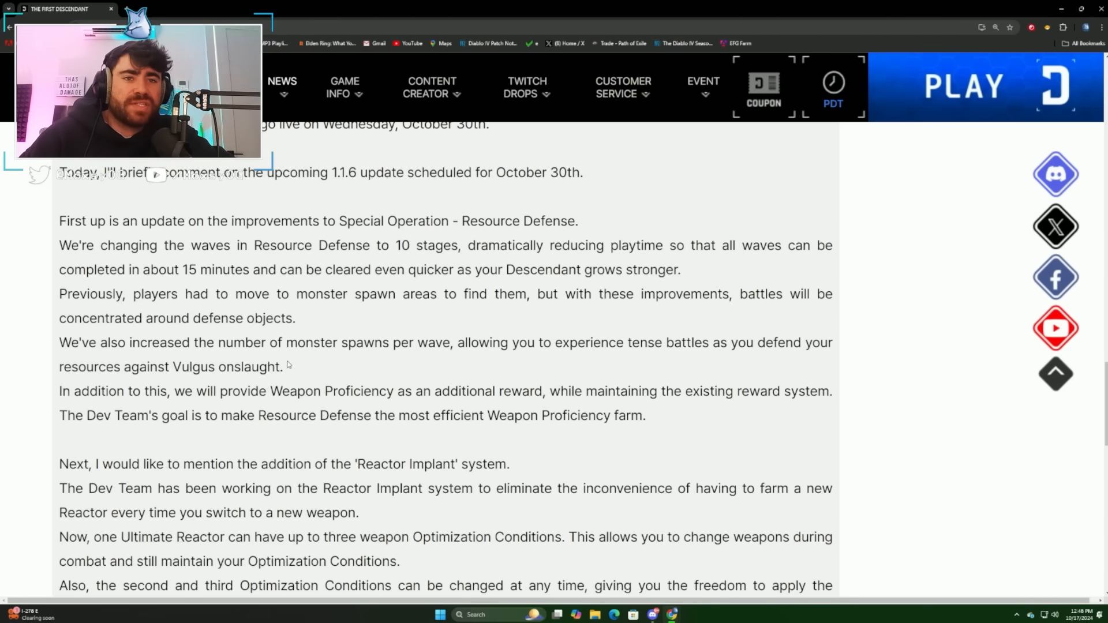
scroll(down, 3)
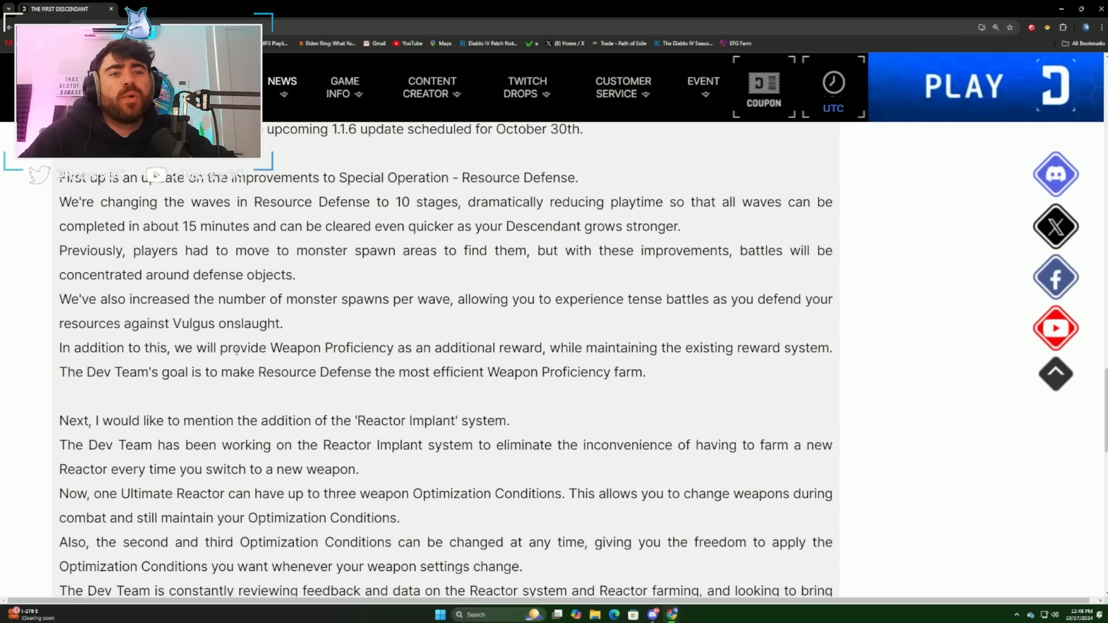
drag(262, 348, 544, 347)
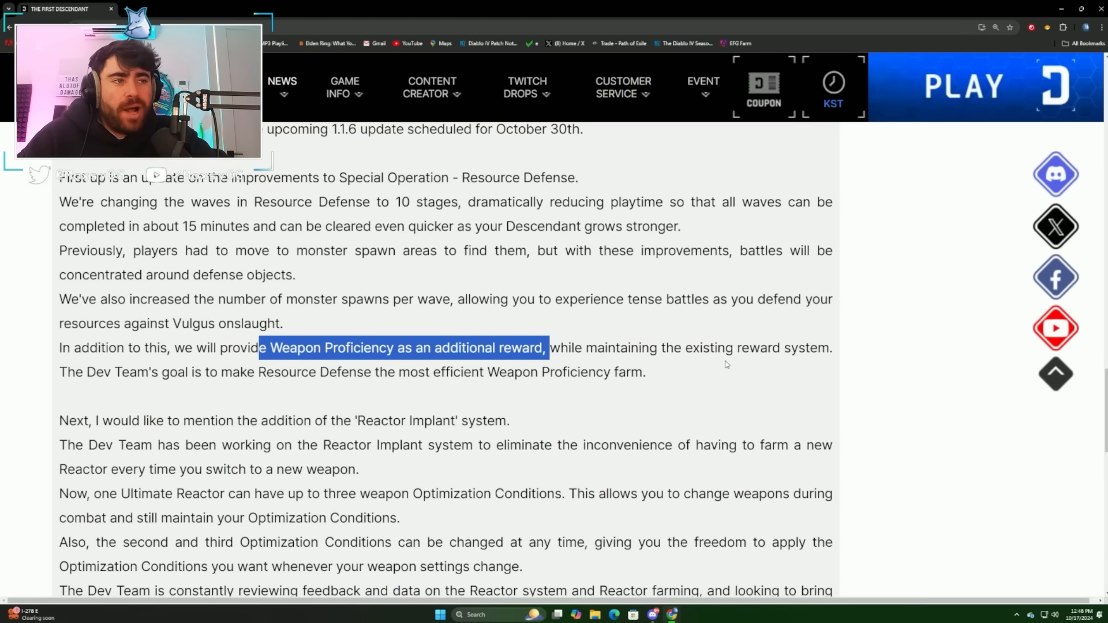
mouse_move(197, 394)
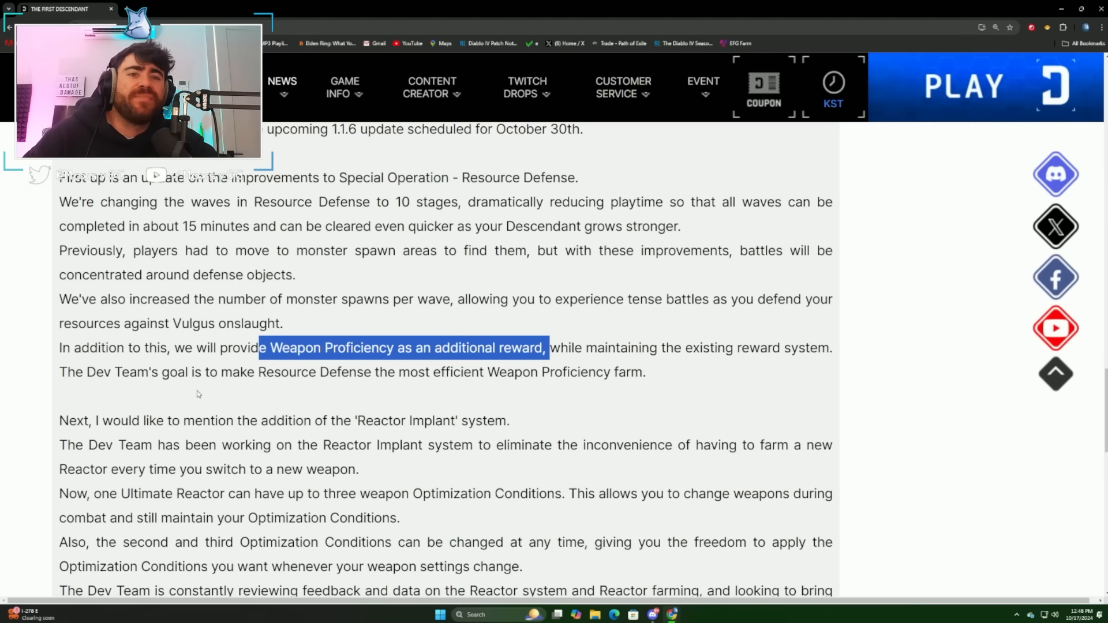
double_click(314, 371)
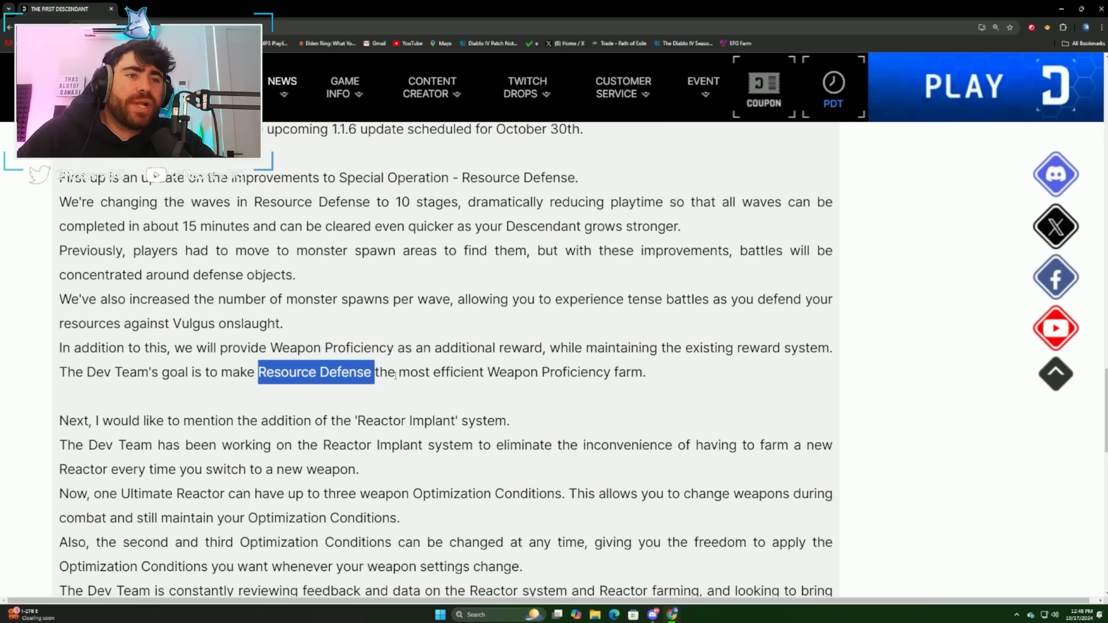
drag(374, 372, 645, 373)
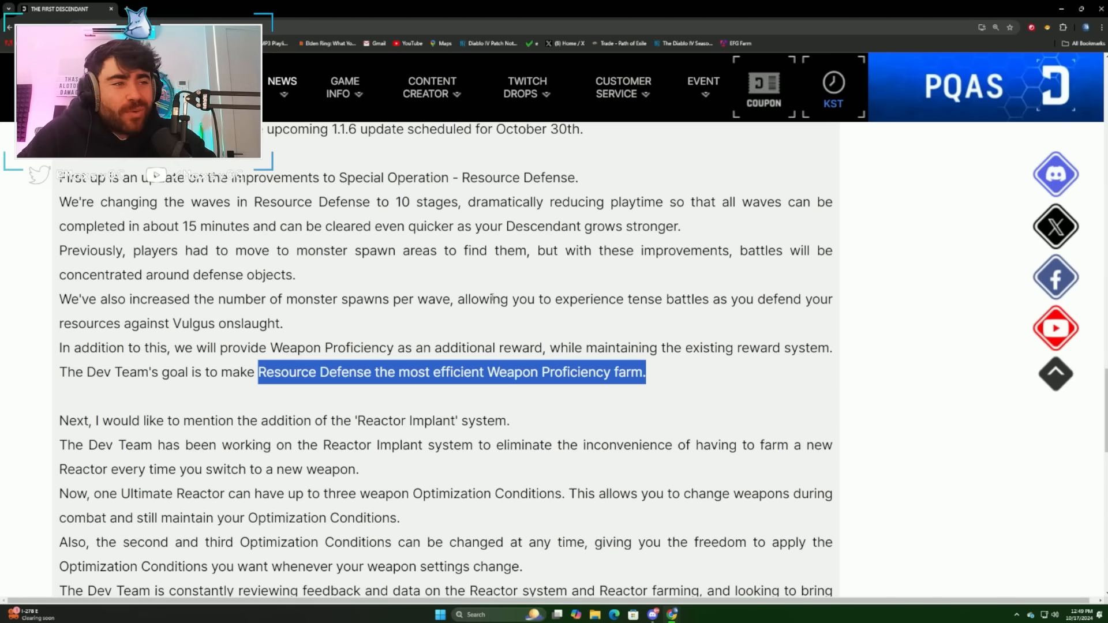
scroll(down, 3)
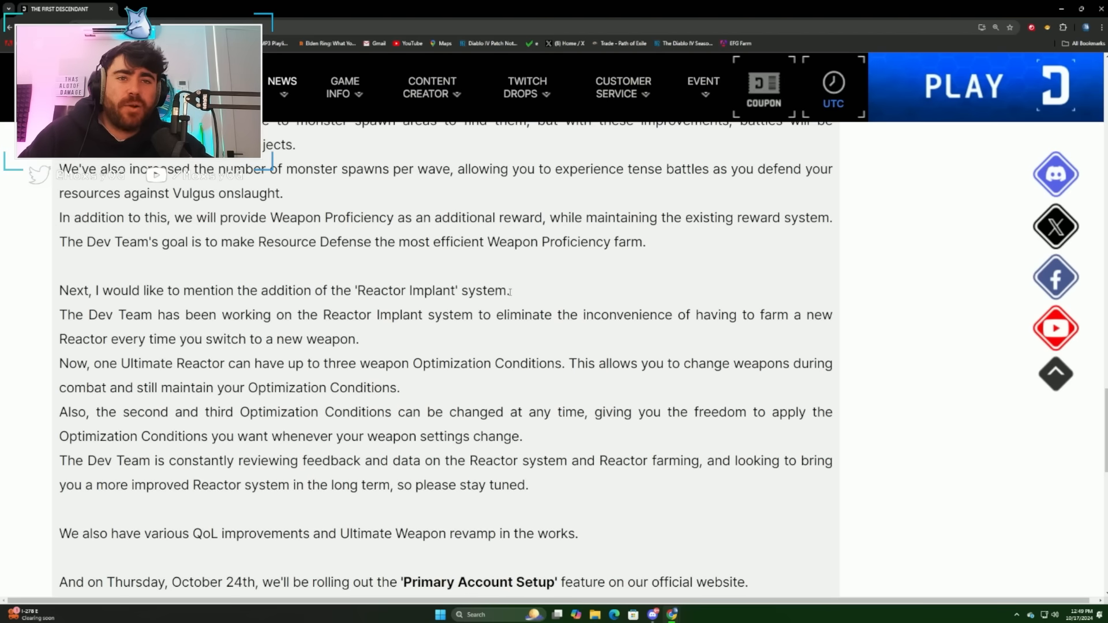
Highlight 'three weapon Optimization Conditions' and 'any', then scroll toward Primary Account Setup.
click(833, 104)
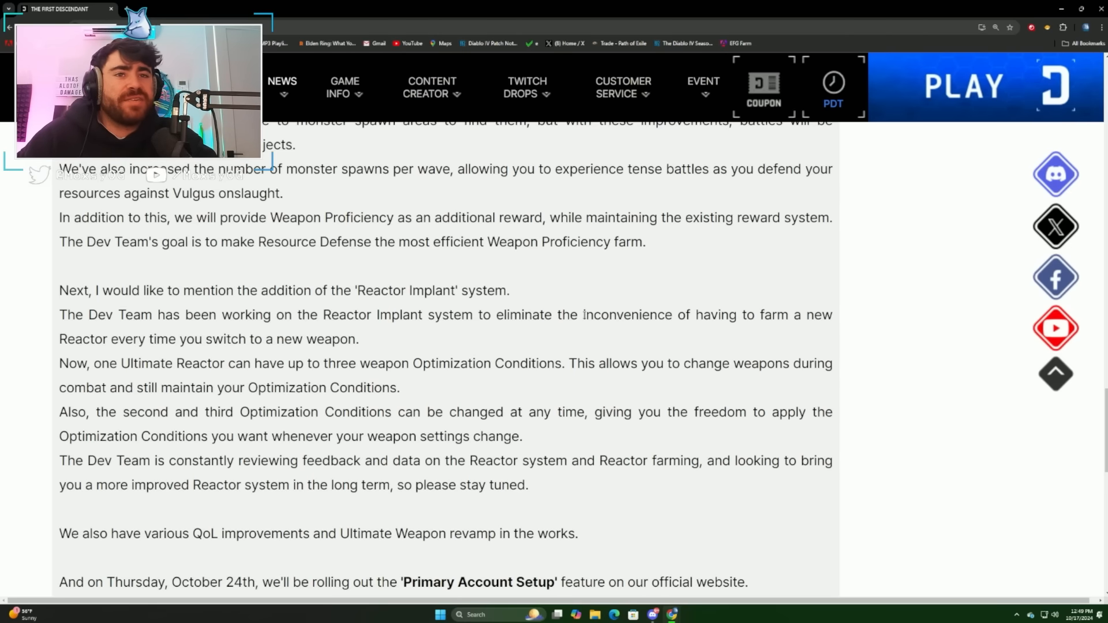
click(832, 104)
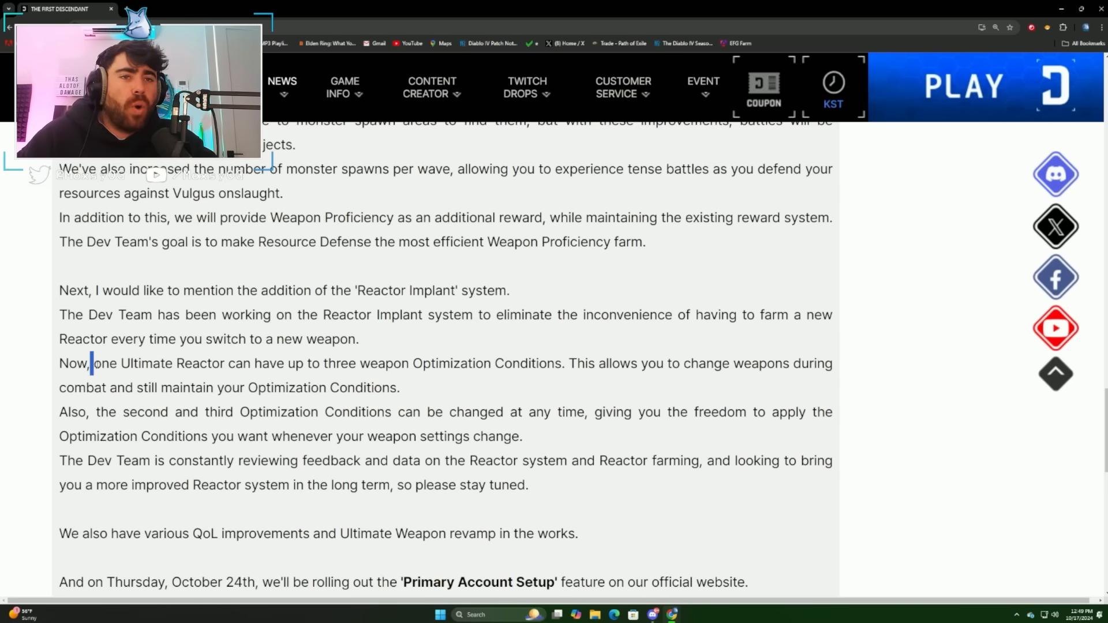
drag(92, 362, 226, 362)
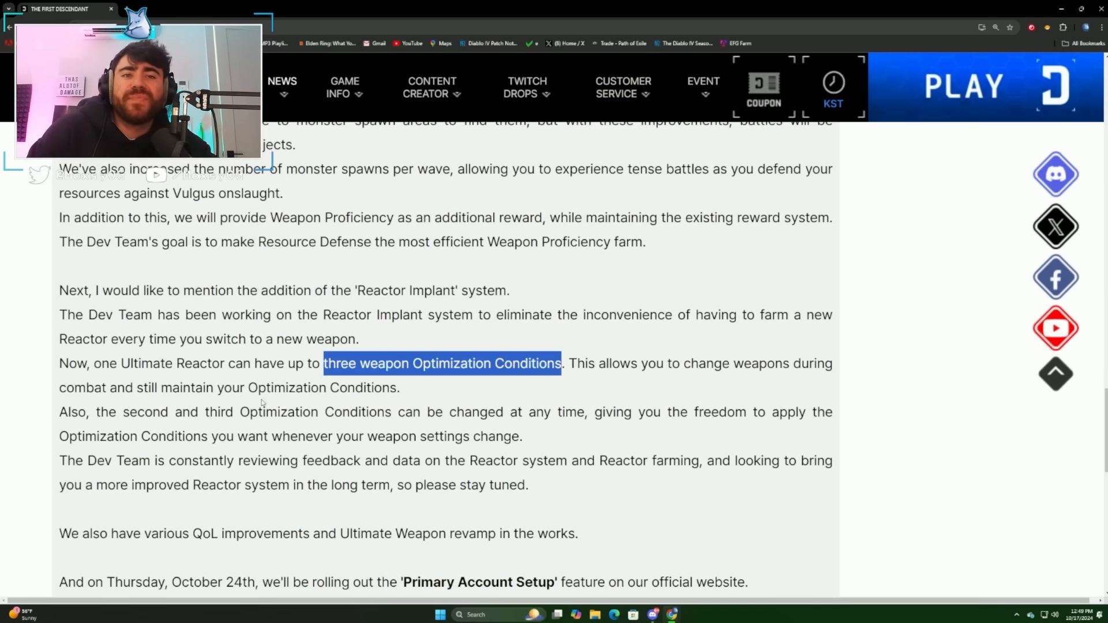
mouse_move(324, 417)
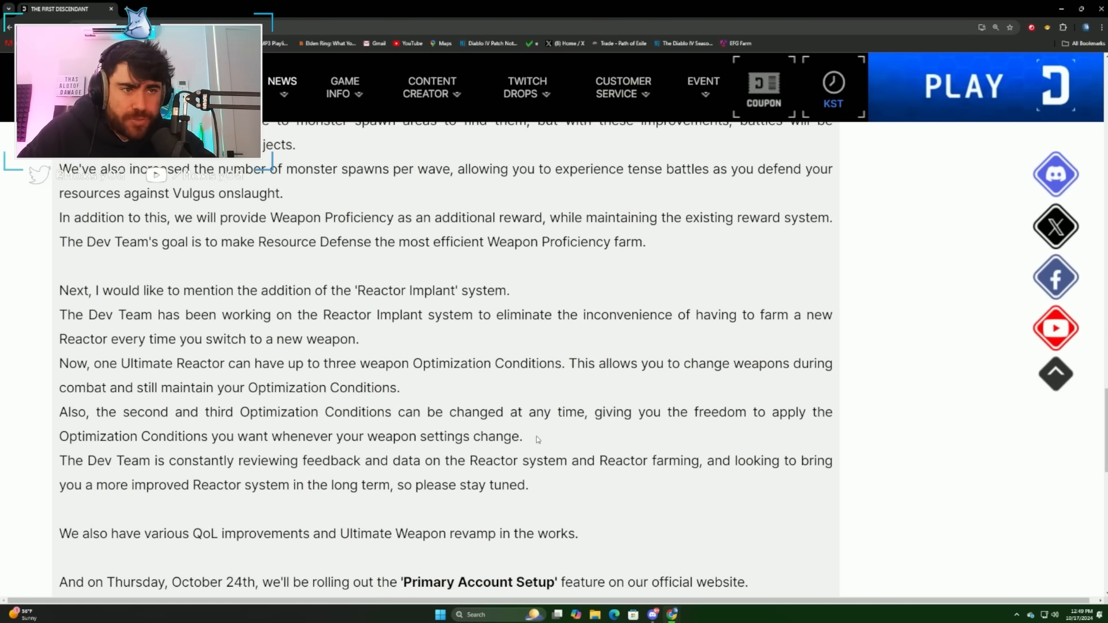
drag(508, 412, 521, 436)
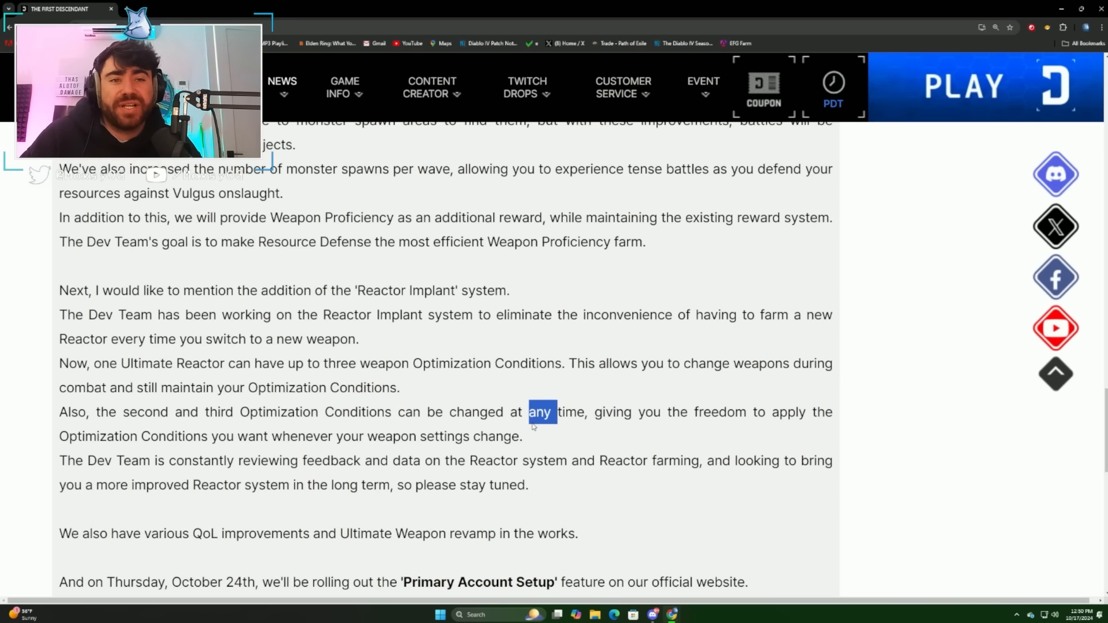
scroll(down, 3)
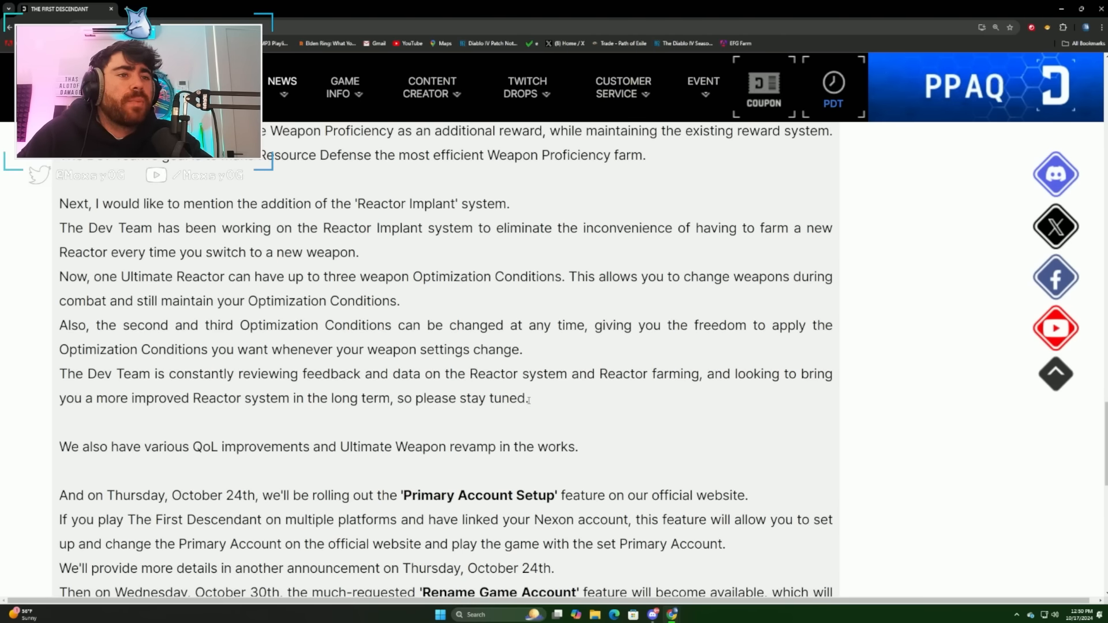
Highlight the 'Ultimate Weapon revamp in the works.' line near the closing thank-you.
double_click(330, 374)
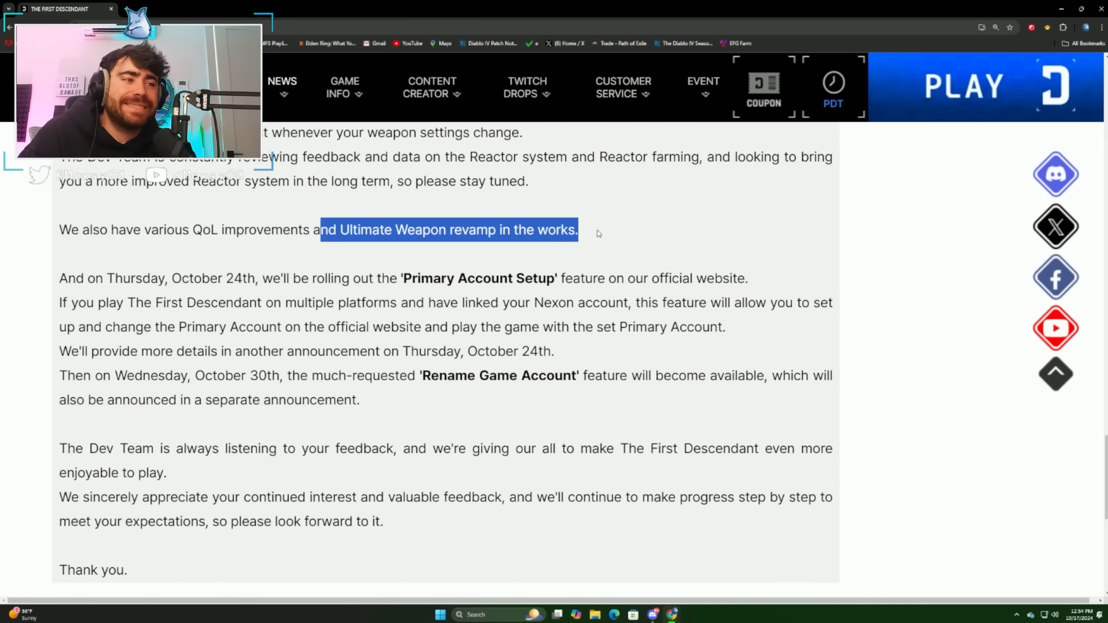
Clear the Ultimate Weapon revamp highlight and scroll to the final 'Thank you.'.
click(832, 92)
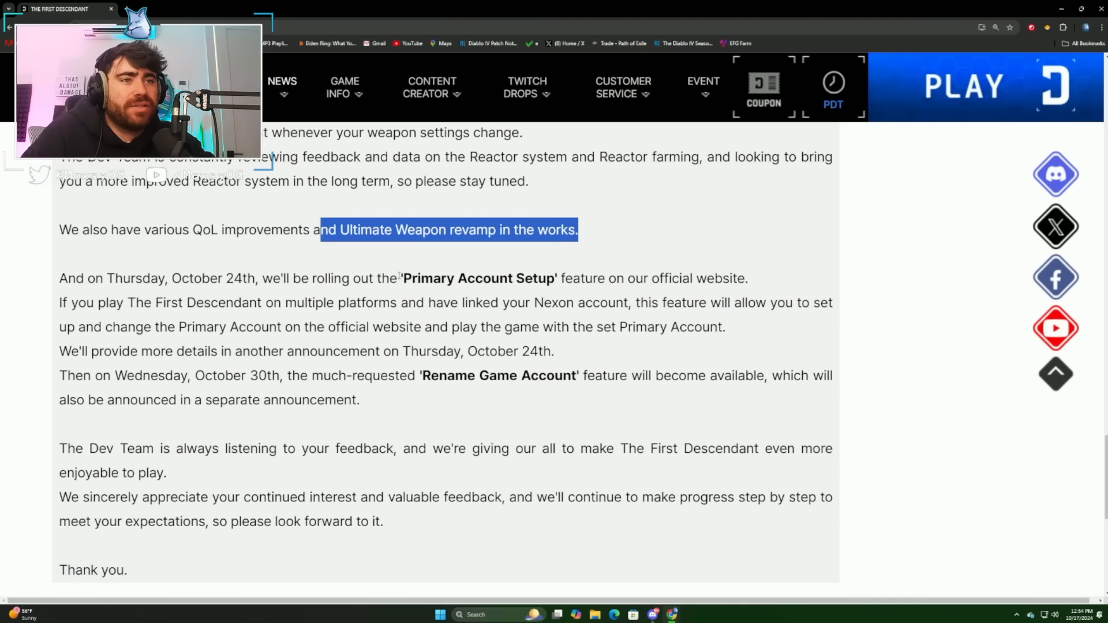
click(695, 297)
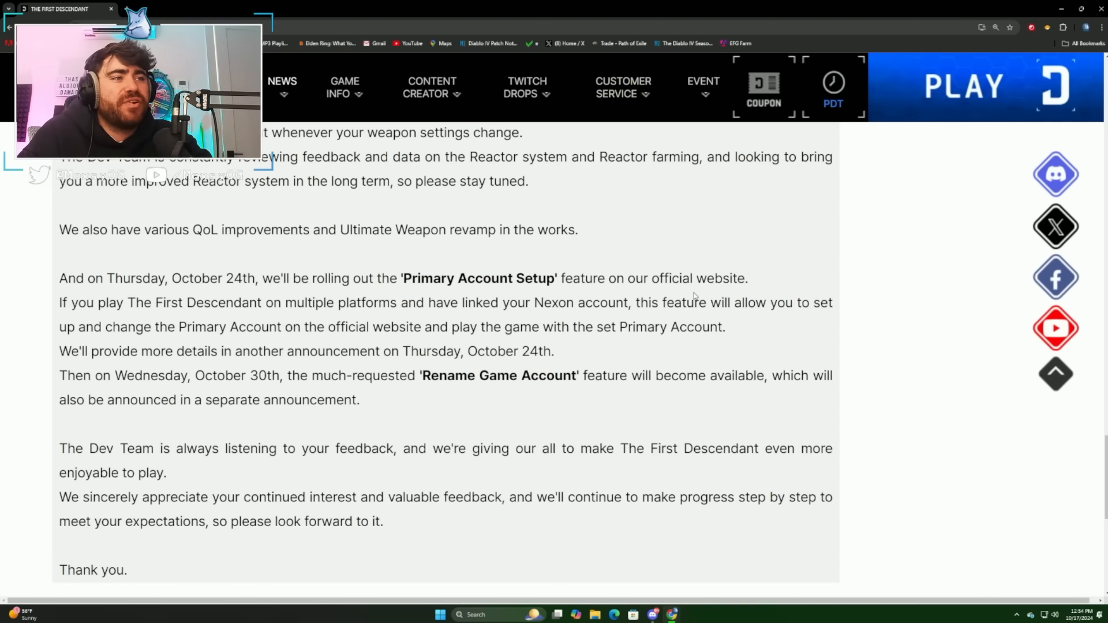
scroll(down, 3)
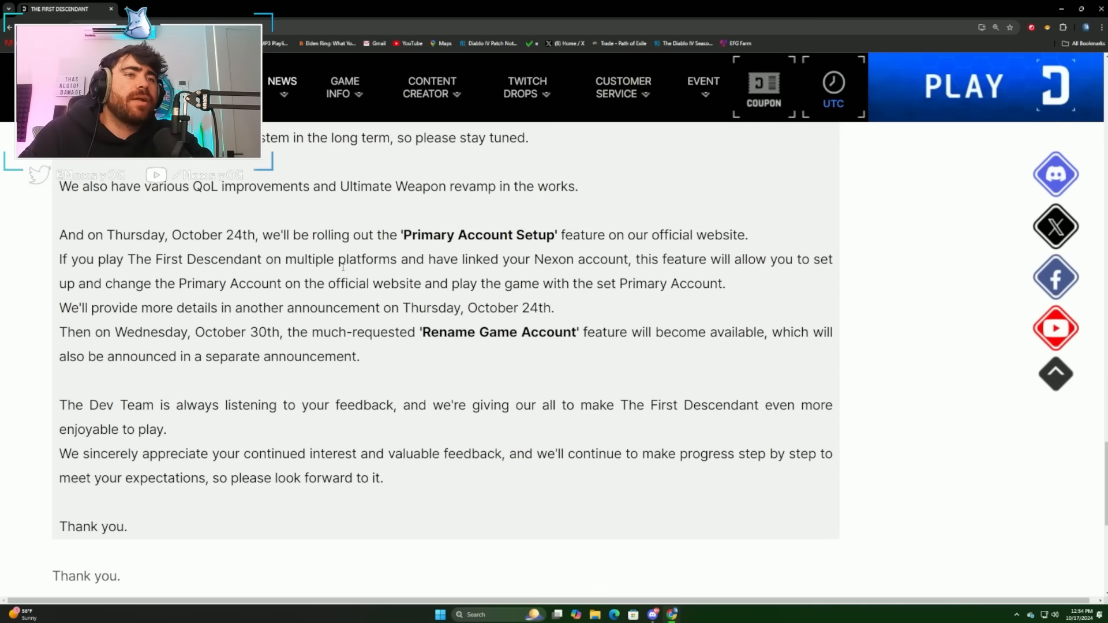
mouse_move(438, 278)
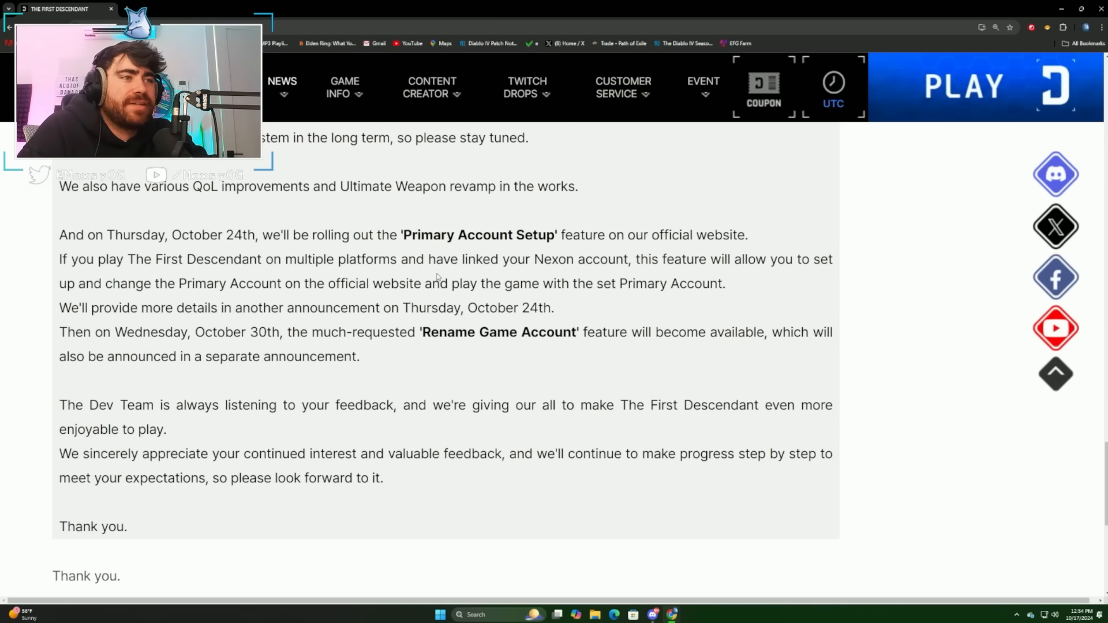